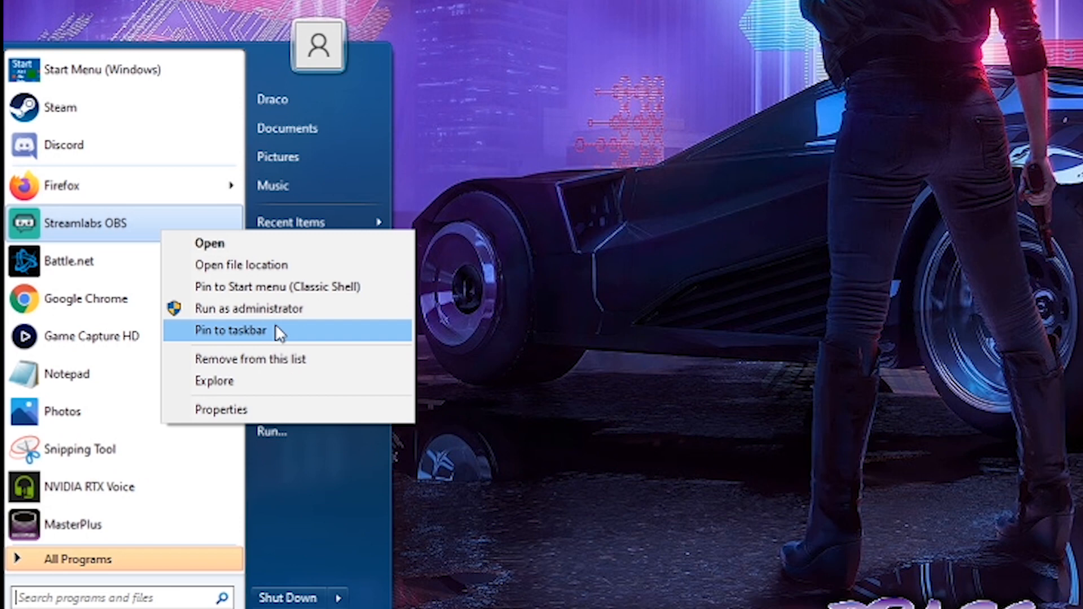
mouse_move(248, 309)
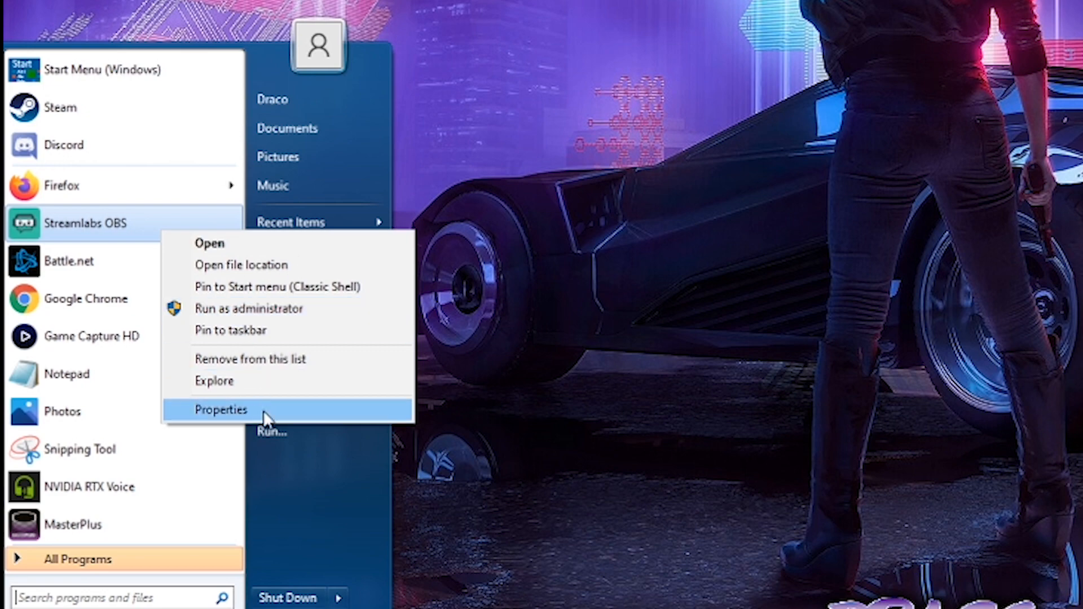
Step: Enable 'Run this program as an administrator' in the Streamlabs OBS shortcut properties and apply it
click(221, 408)
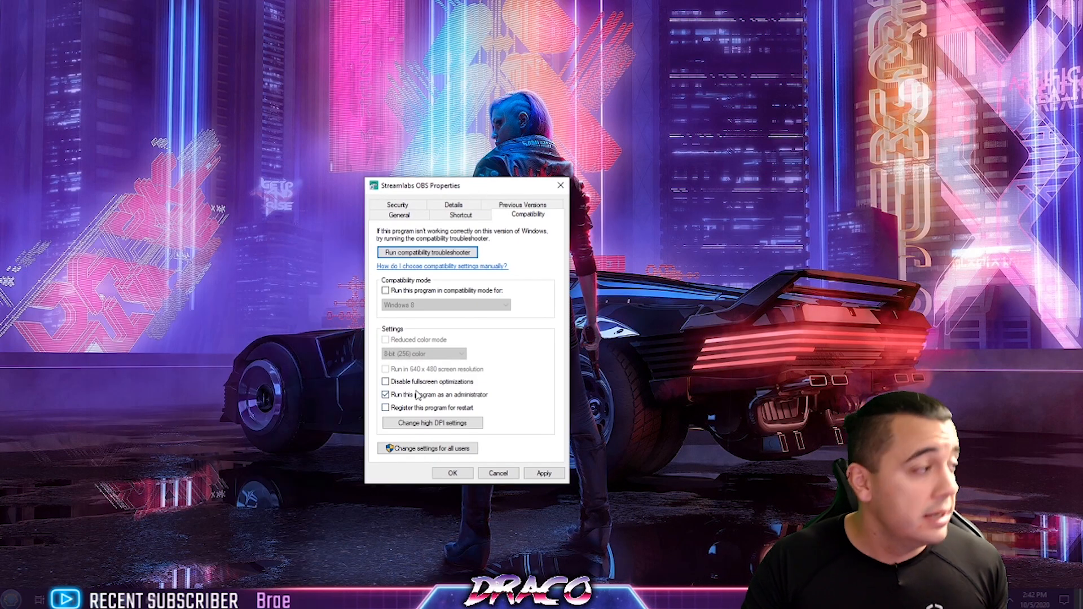
click(453, 473)
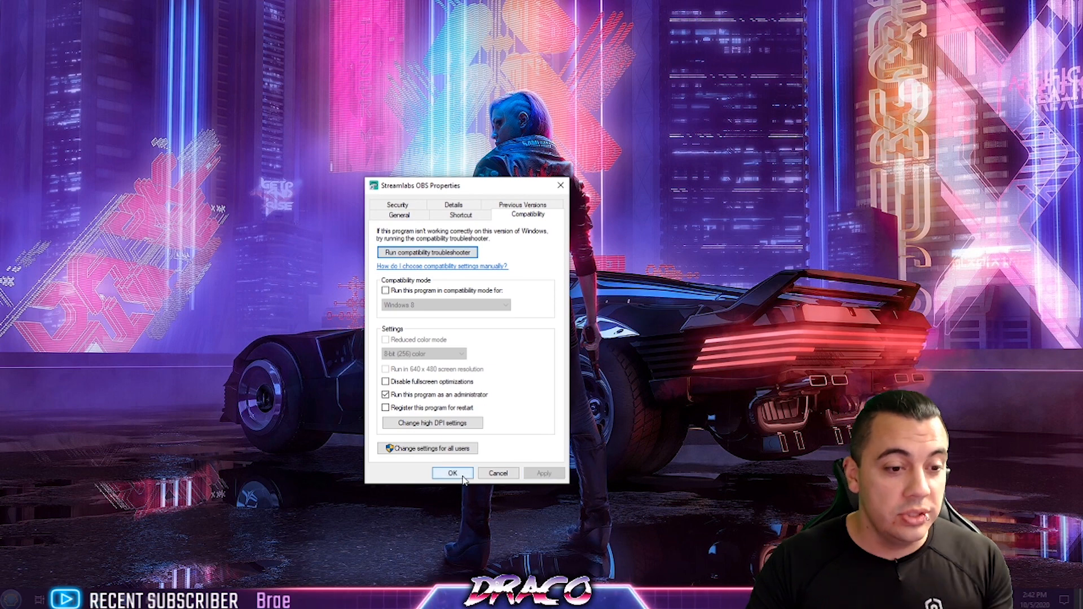
Step: Confirm the properties dialog, then review the Output, Audio and Video pages in Streamlabs OBS Settings
click(452, 473)
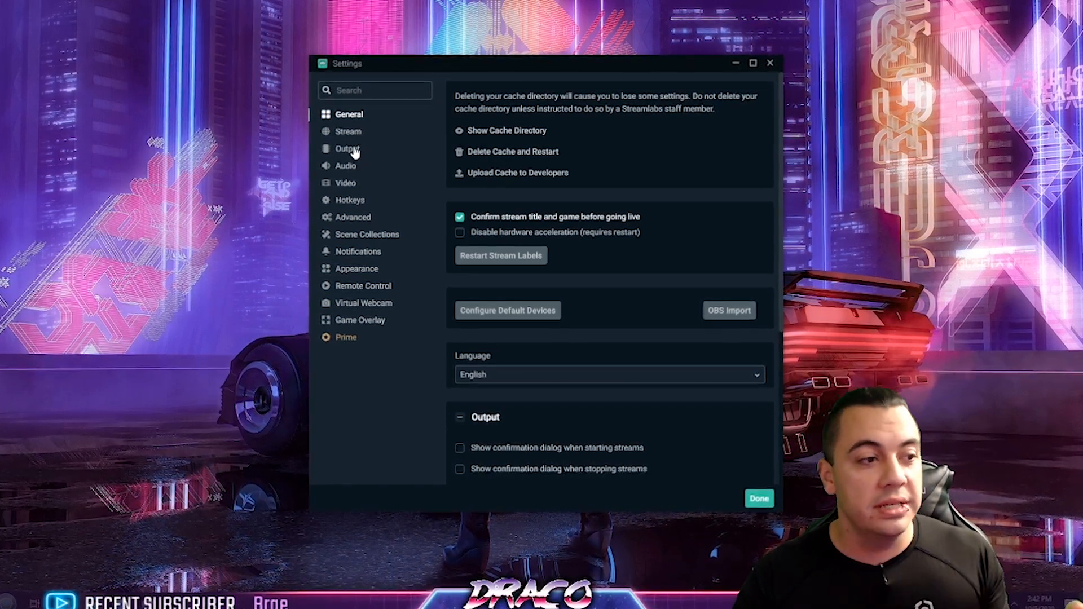
click(346, 148)
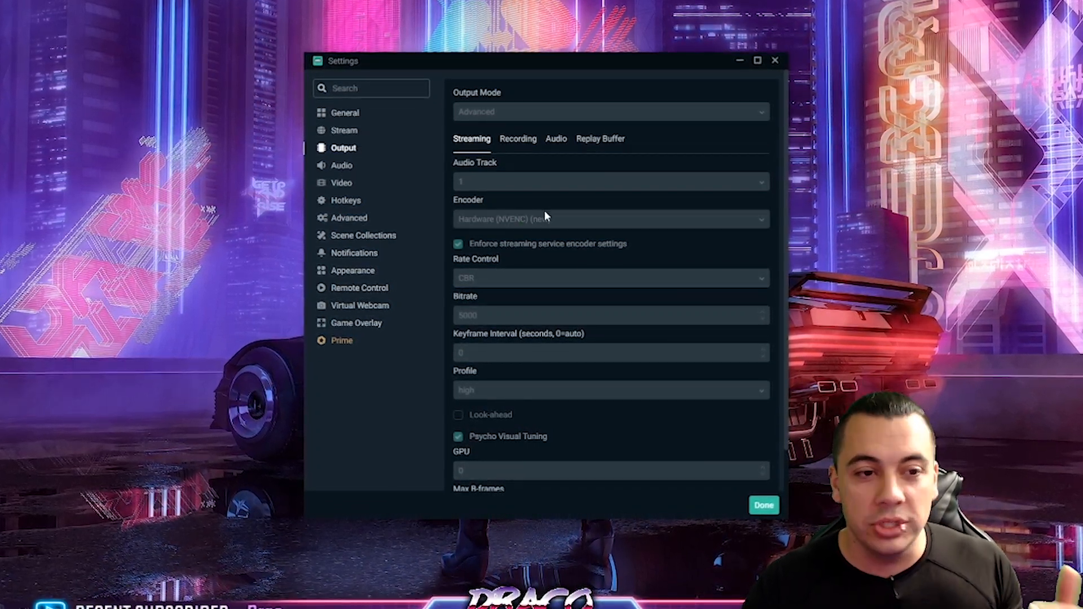
scroll(down, 3)
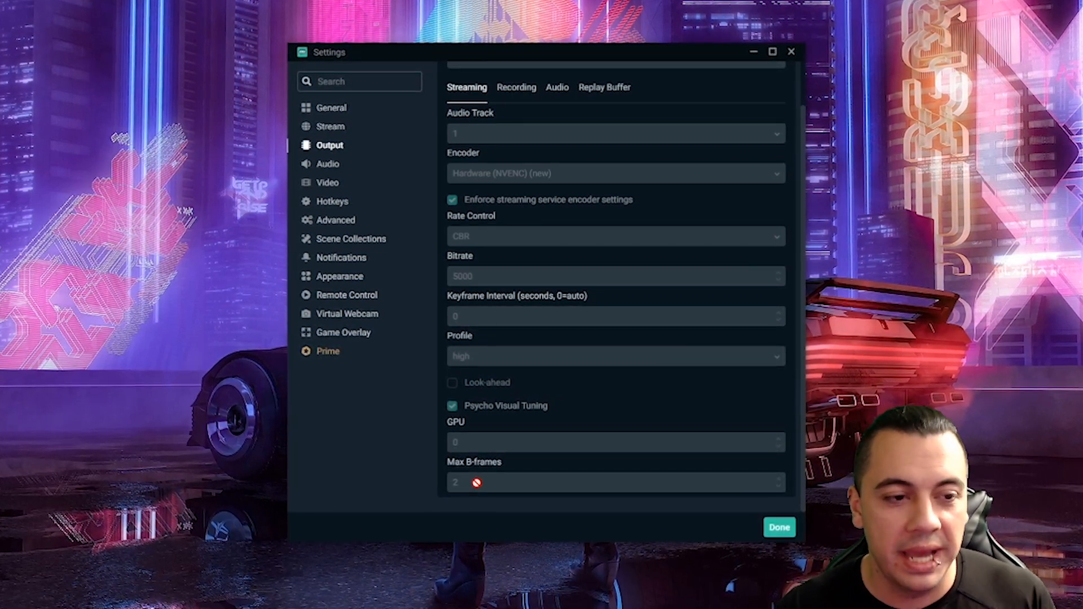
click(327, 163)
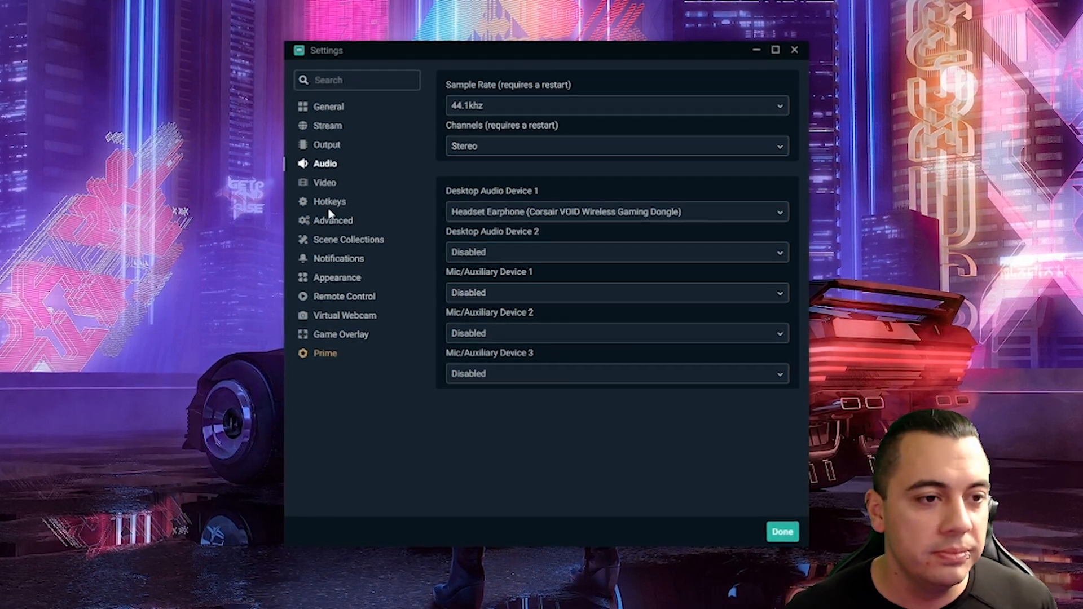
click(324, 183)
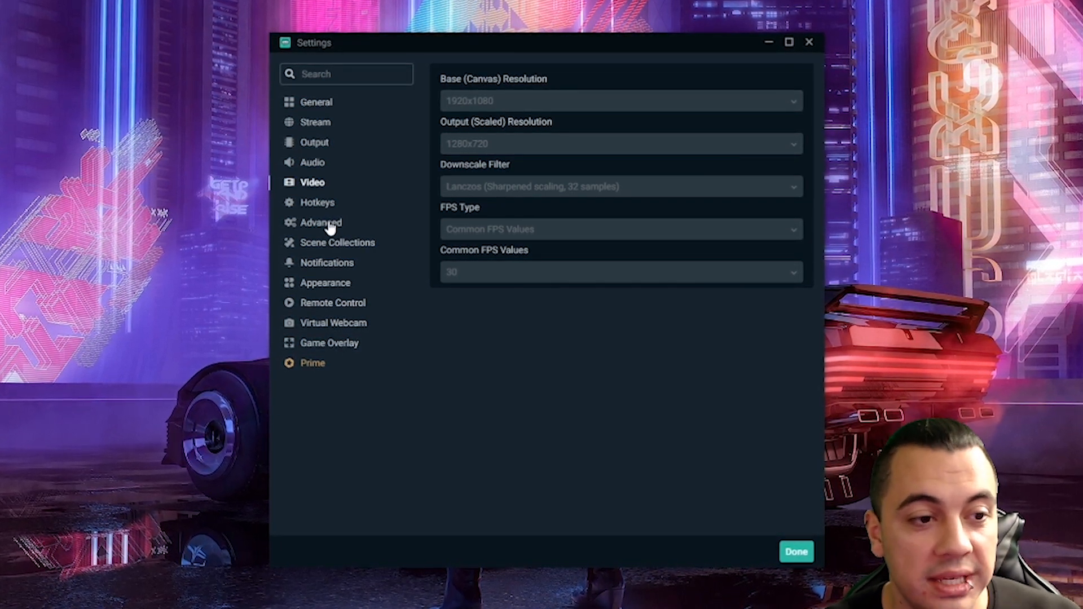
Step: Show the Advanced settings' Process Priority choices, leaving the value at Normal
click(320, 222)
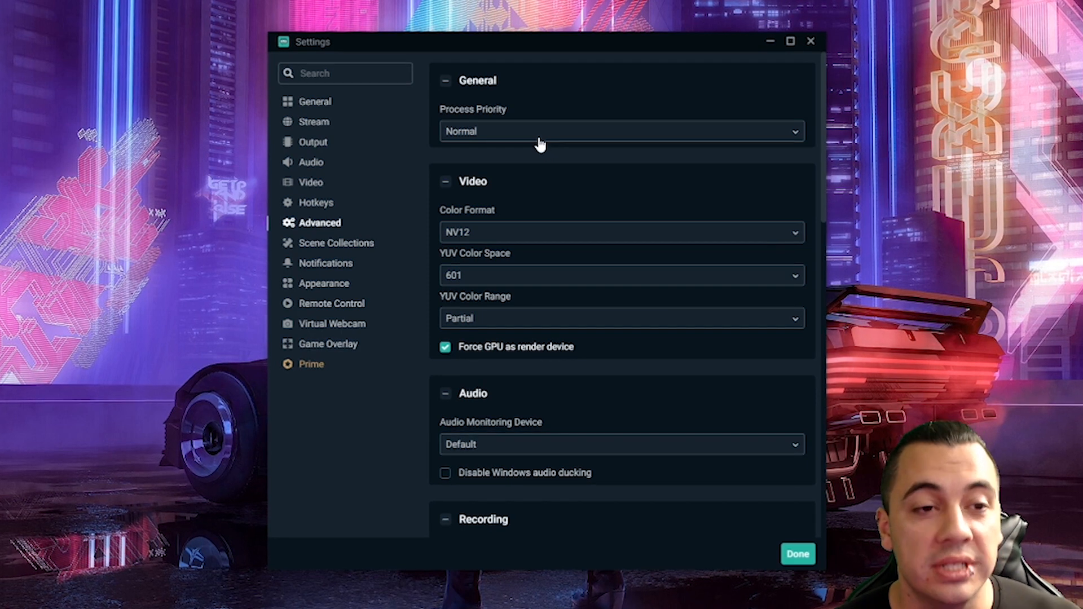
click(619, 131)
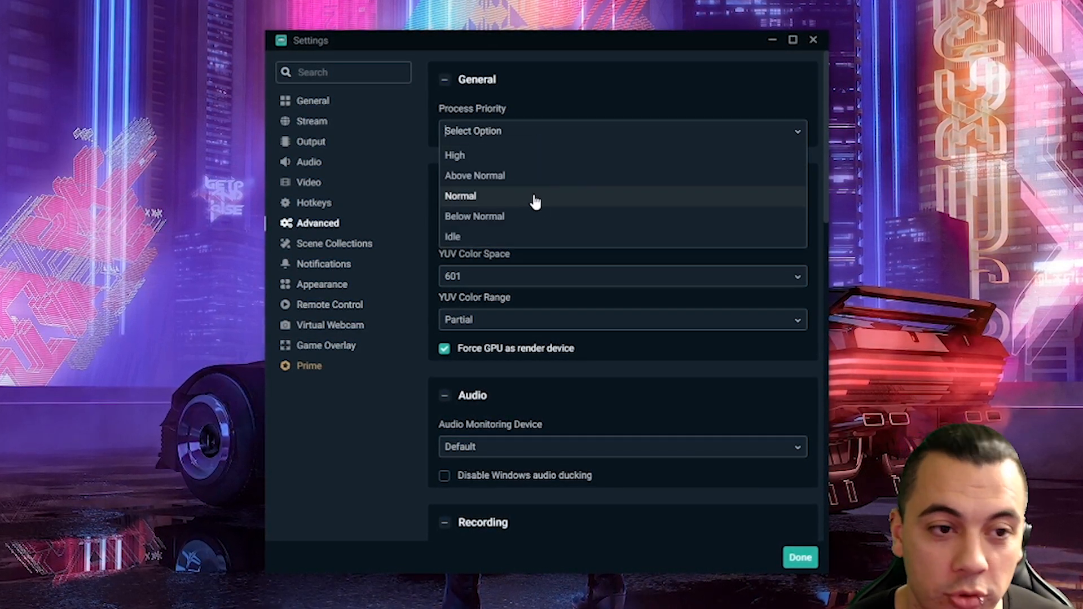
click(460, 196)
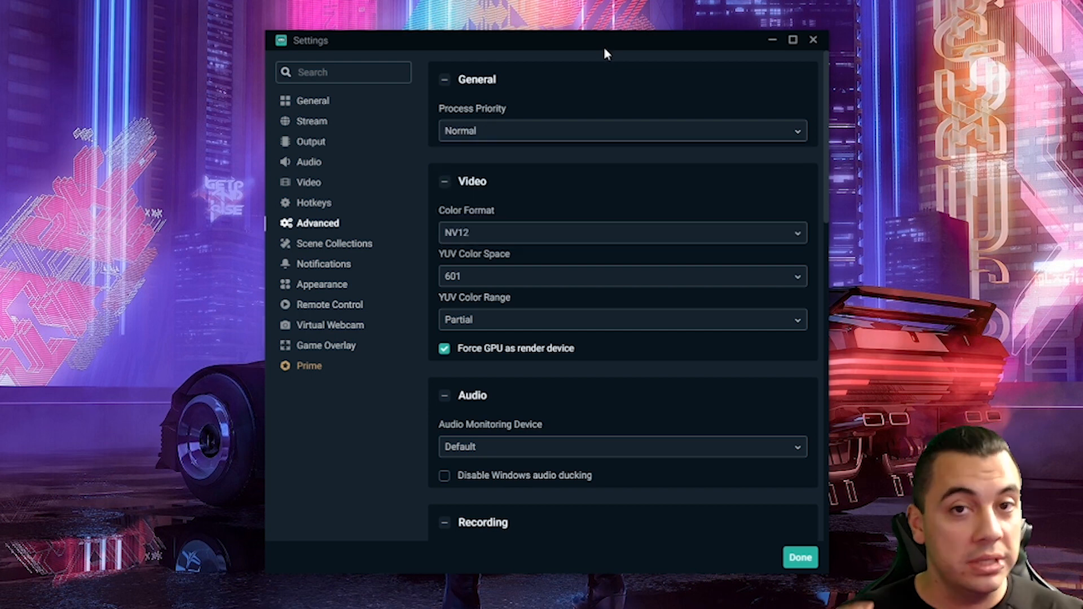
mouse_move(588, 136)
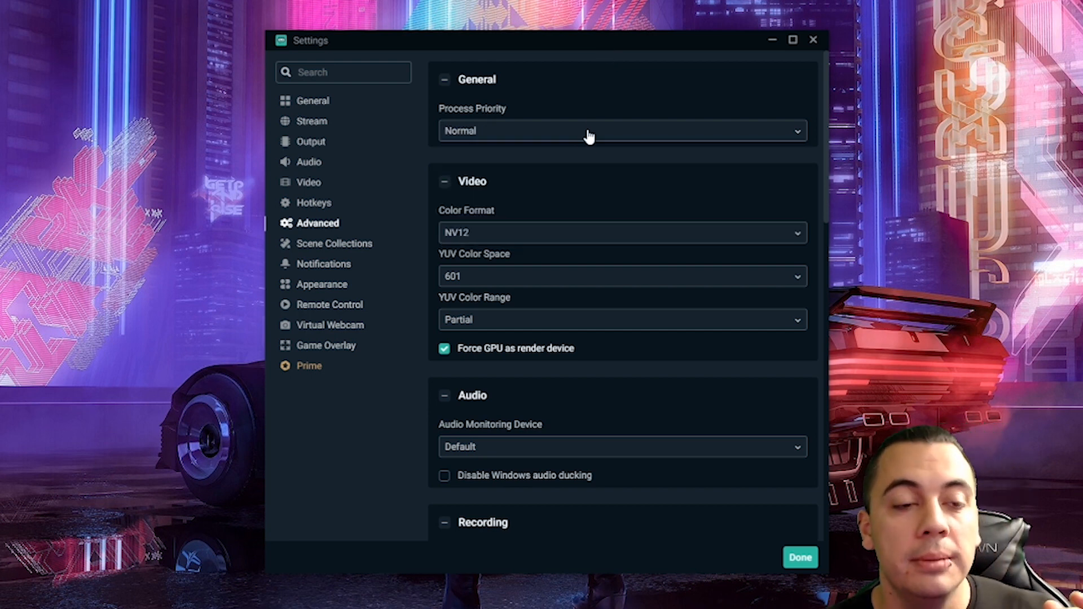
click(620, 130)
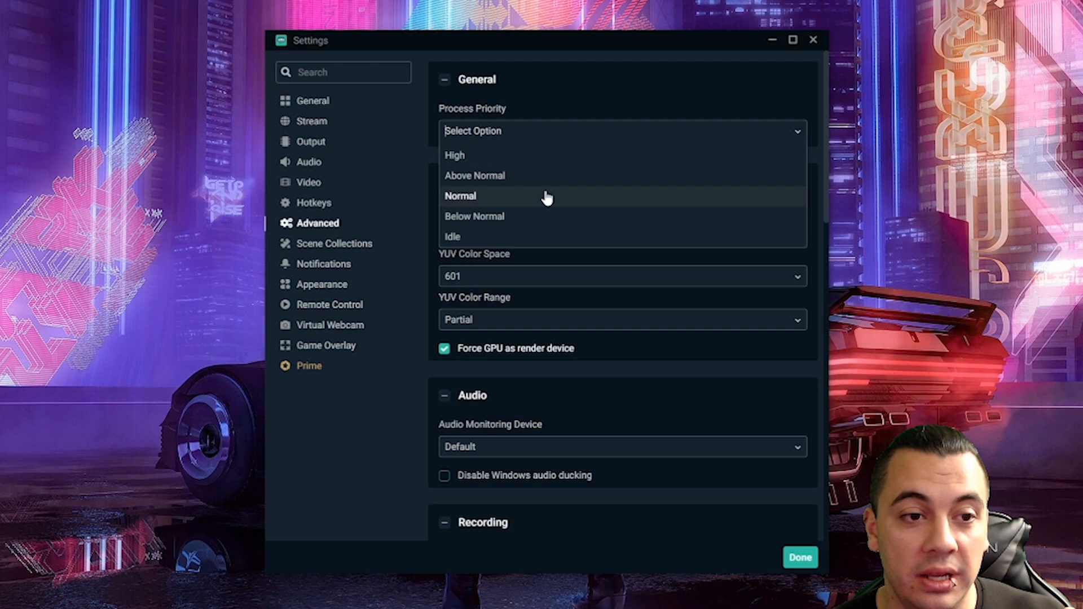
mouse_move(546, 202)
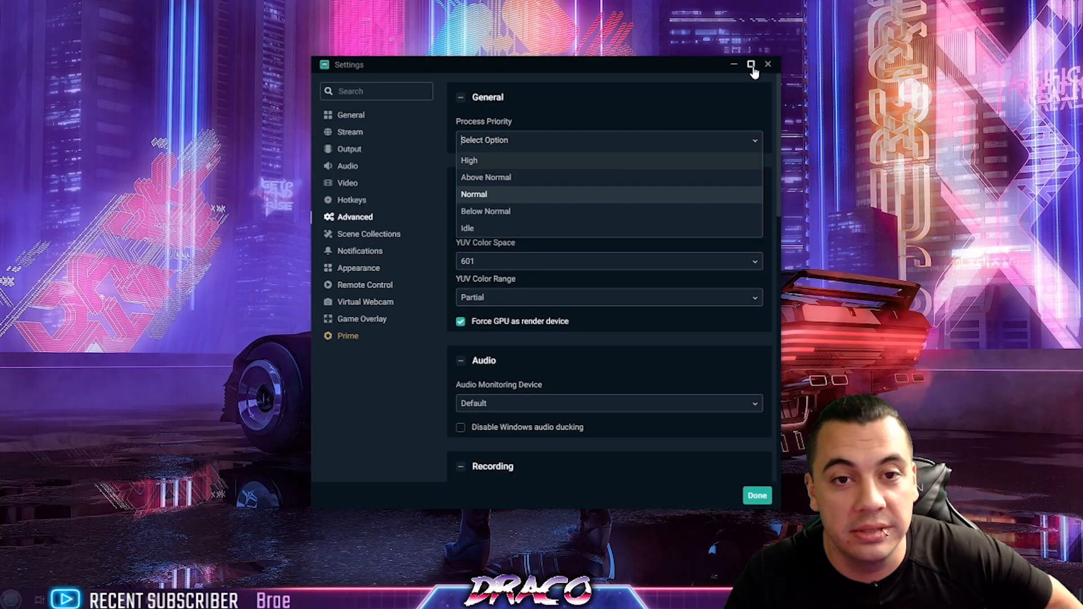
Step: Bring up the context menu of the Streamlabs OBS.exe process on Task Manager's Details tab
click(767, 64)
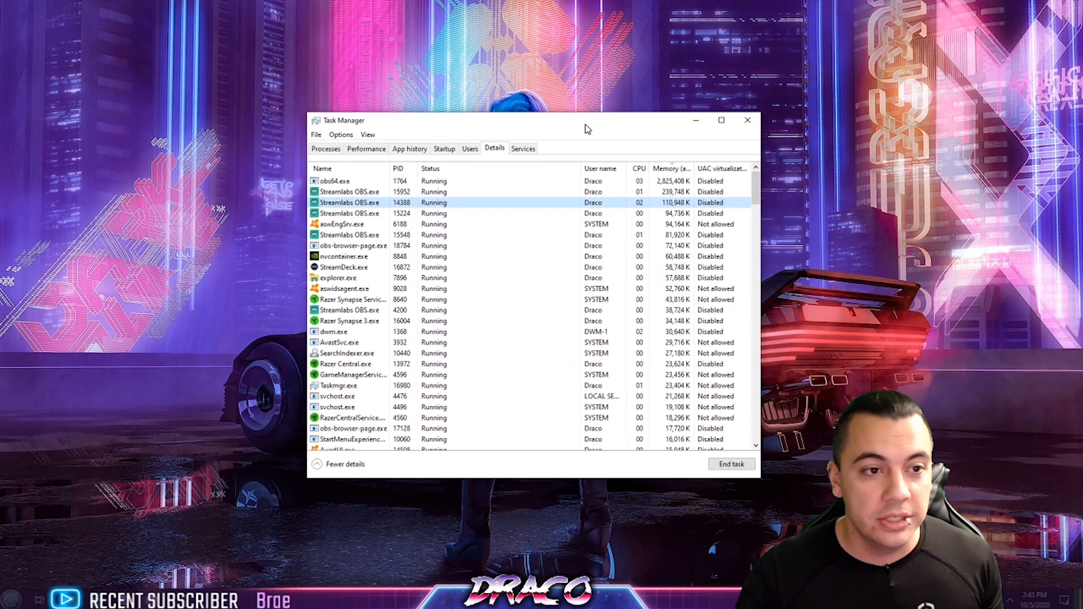
right_click(349, 202)
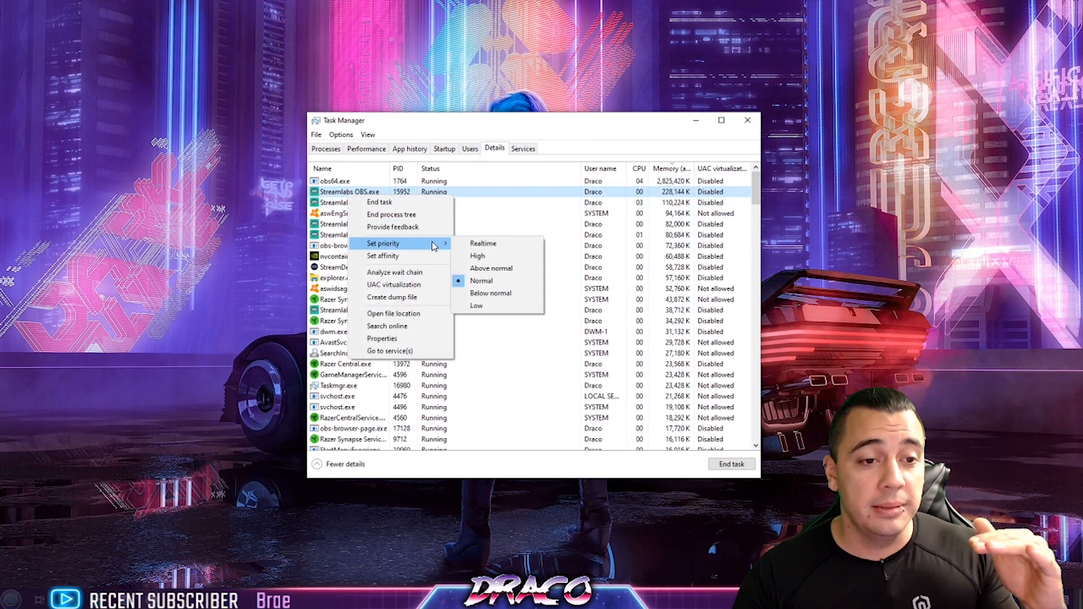
mouse_move(382, 256)
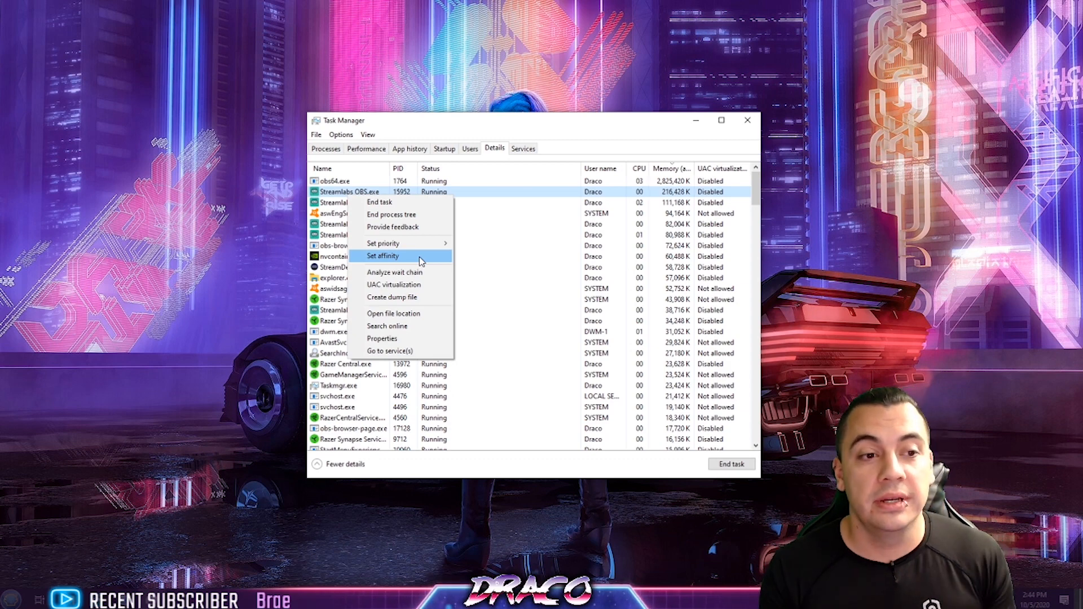
mouse_move(383, 244)
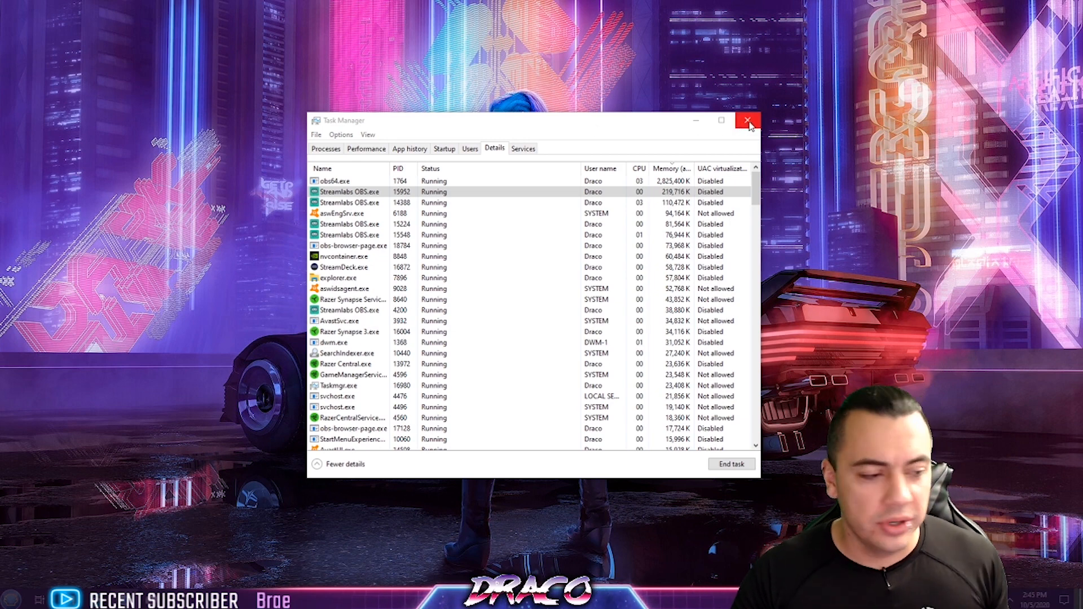
Step: Close Task Manager, then maximize, restore and reposition the Streamlabs OBS window
click(748, 120)
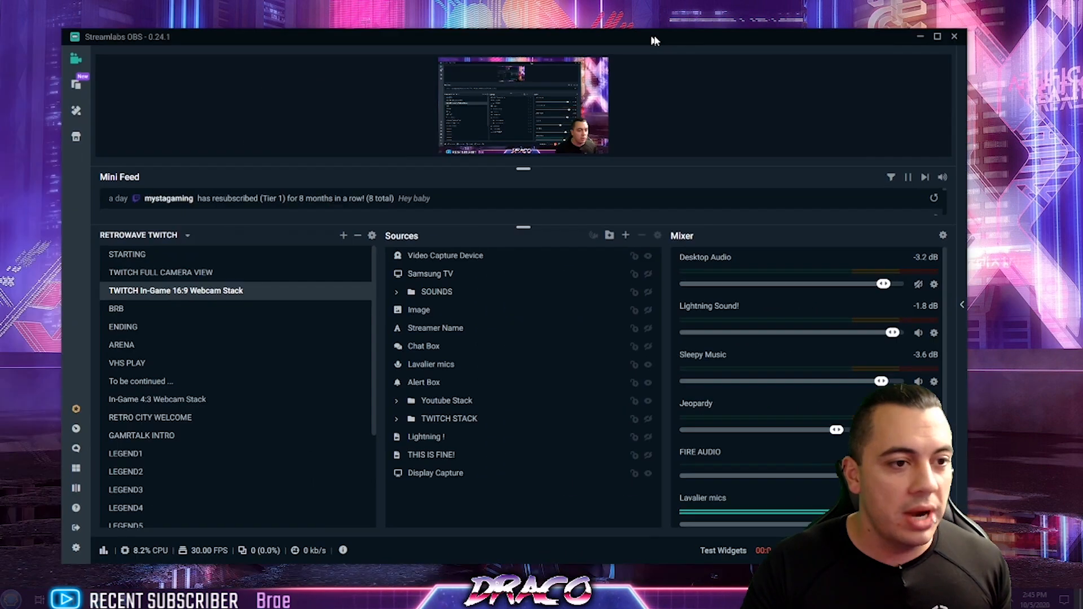
click(938, 36)
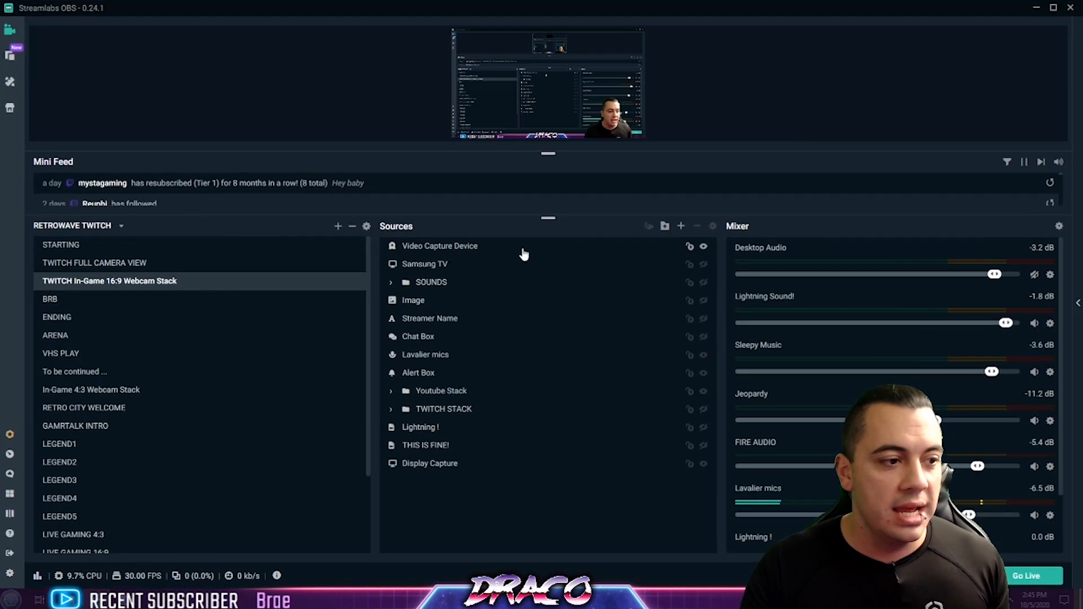
click(122, 225)
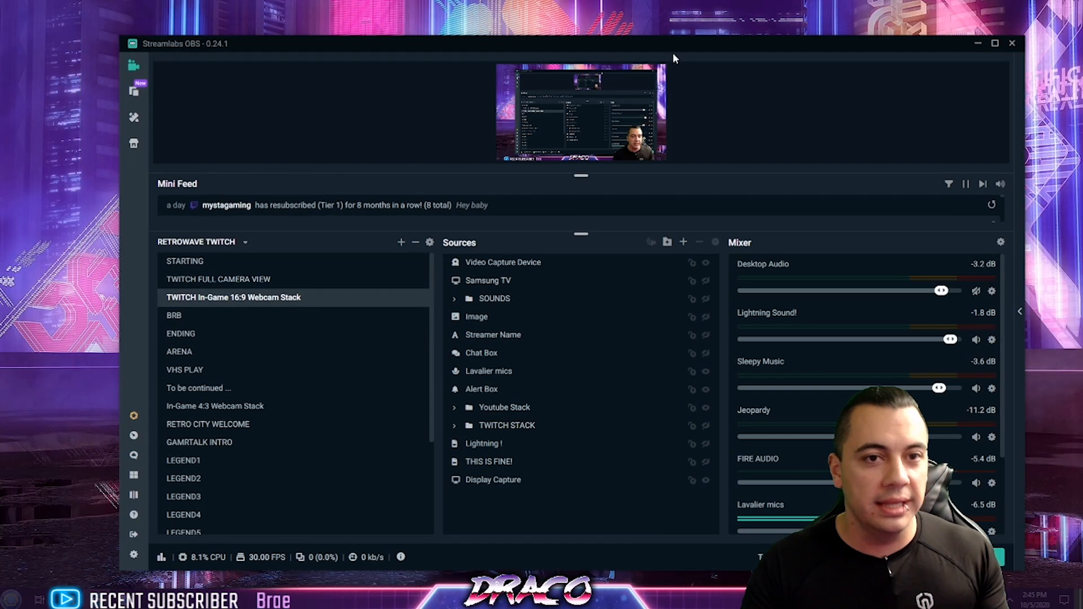
drag(673, 44, 263, 70)
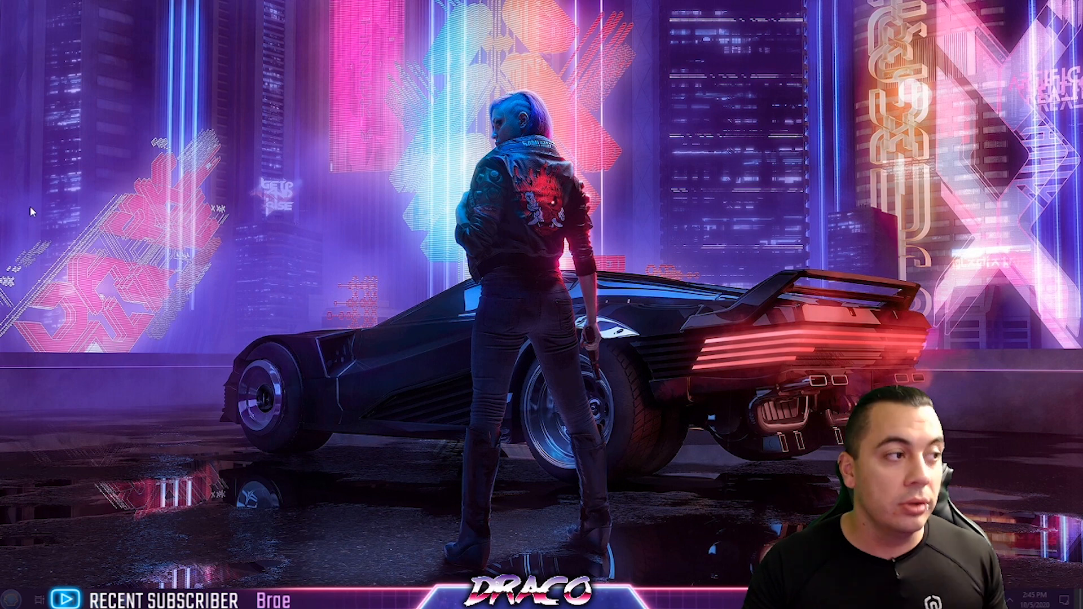
mouse_move(209, 282)
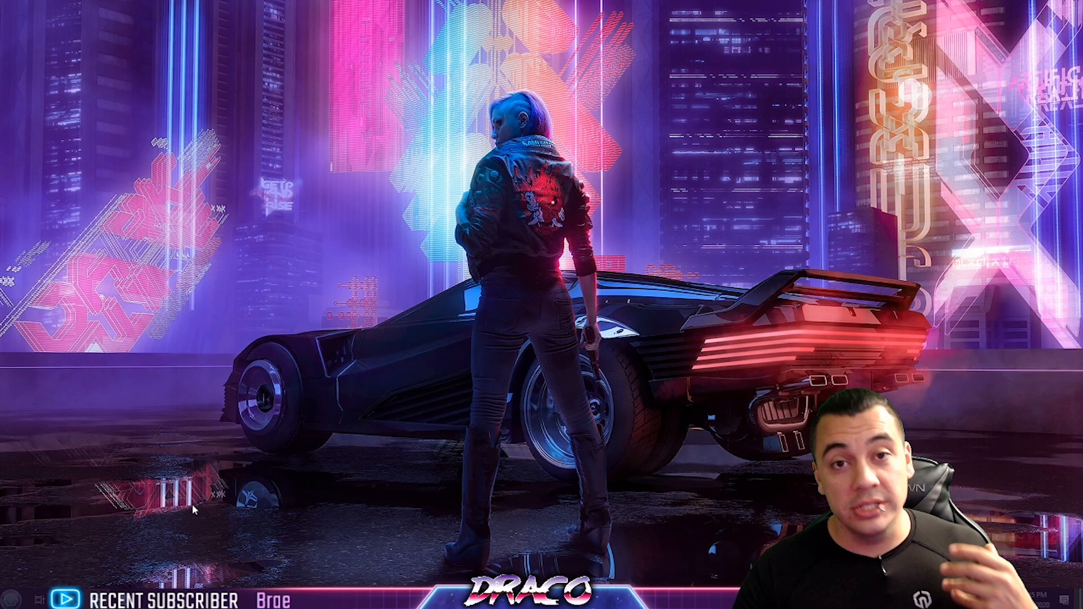
Step: Browse This PC to C:\Users and search the Start menu for 'show hidd'
click(10, 599)
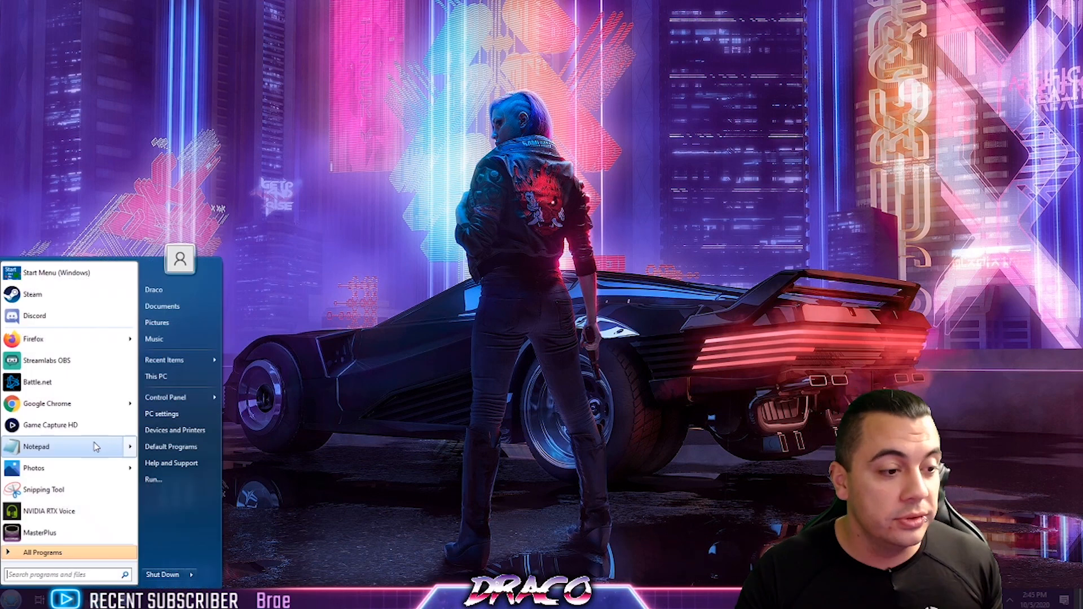
click(156, 376)
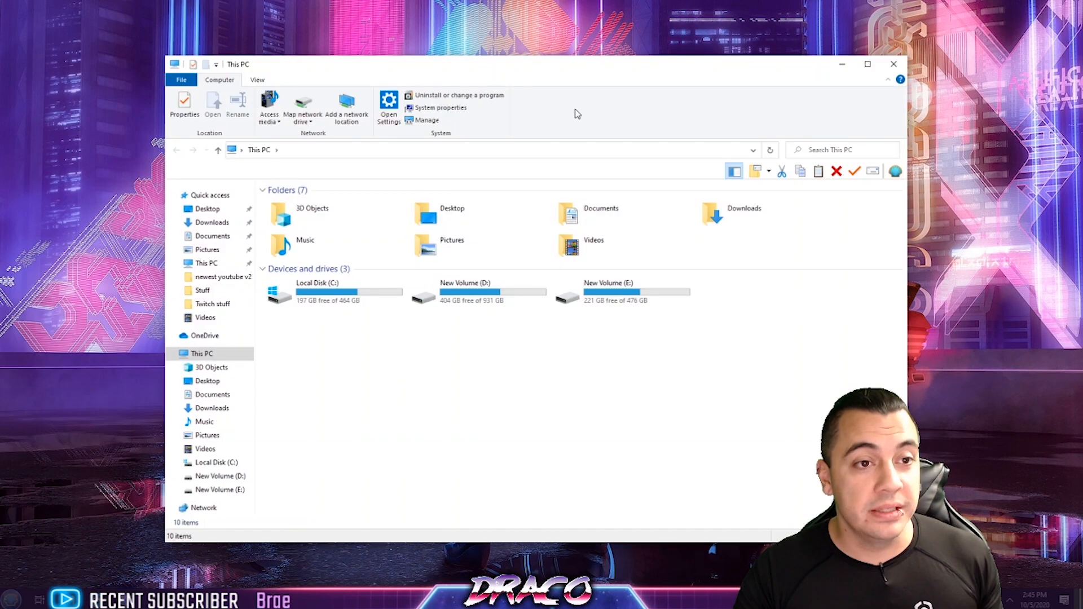
double_click(312, 290)
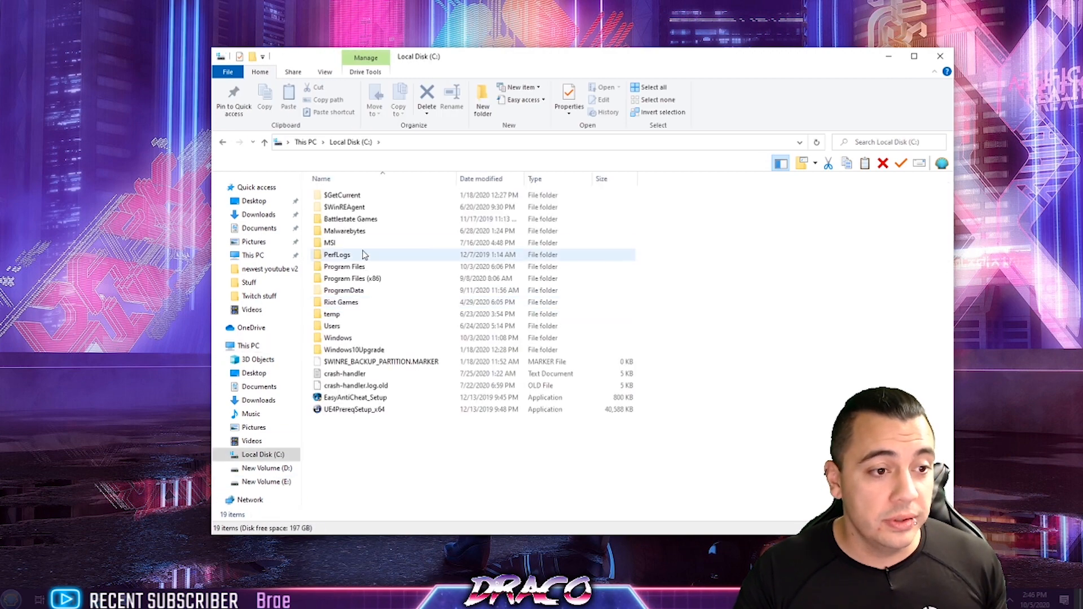
double_click(332, 325)
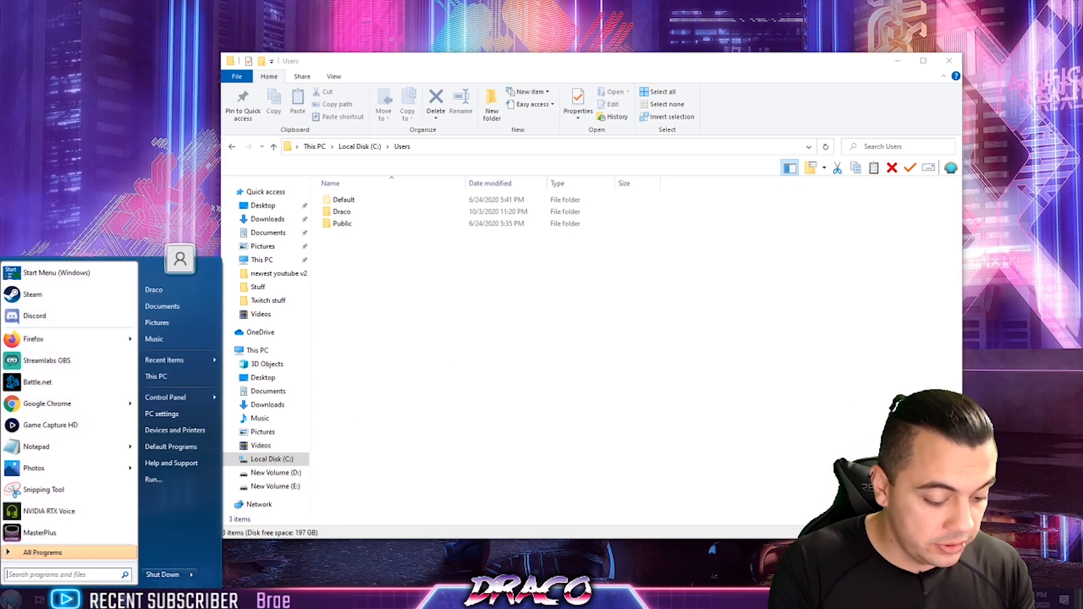
text(show hidd)
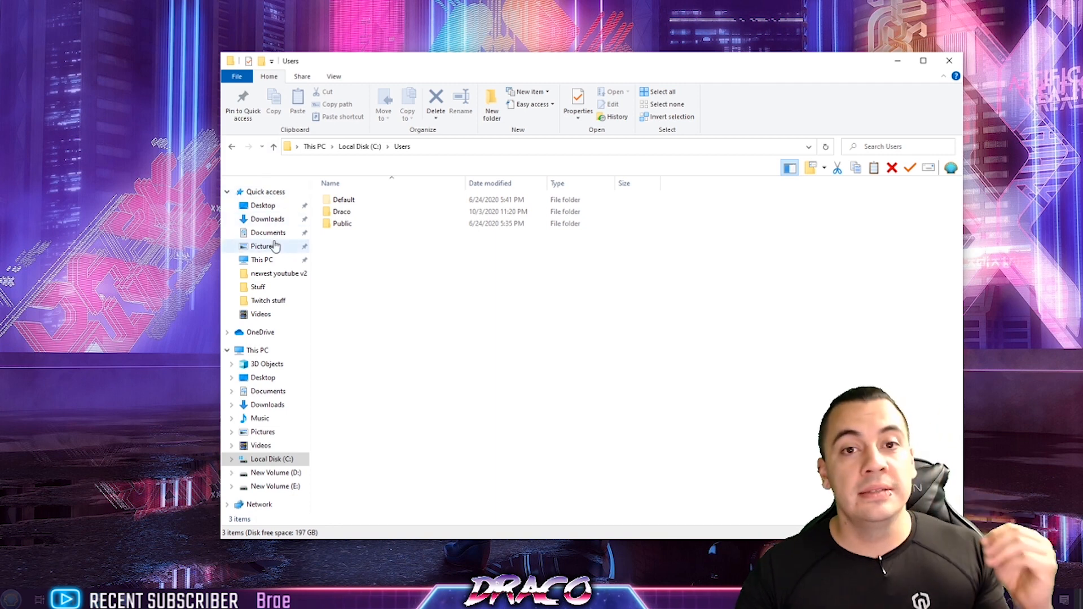
Step: Navigate from the user profile folder through AppData into Roaming
click(341, 211)
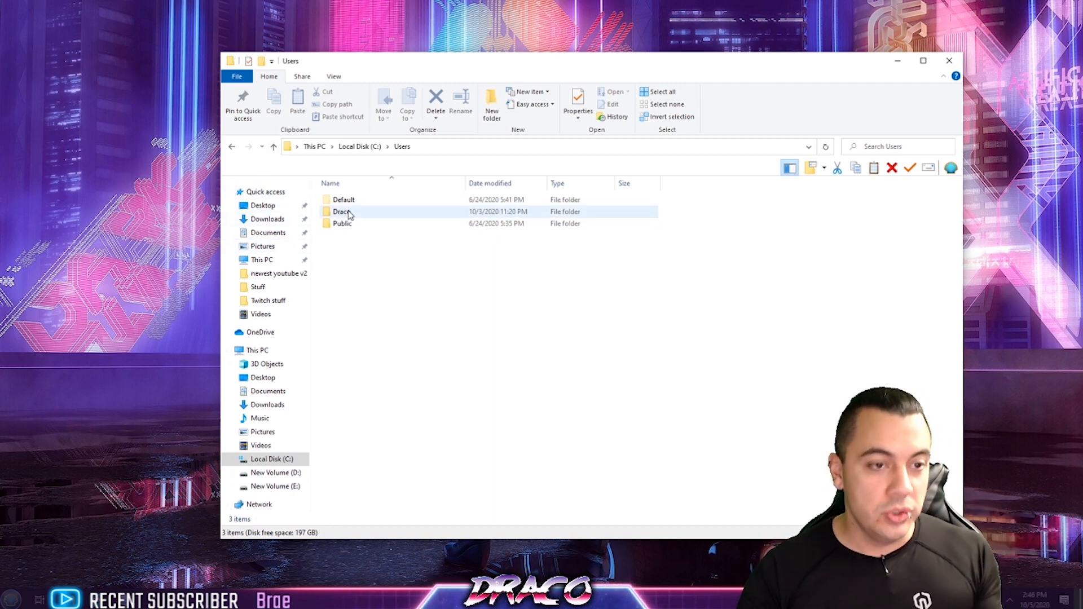
double_click(343, 211)
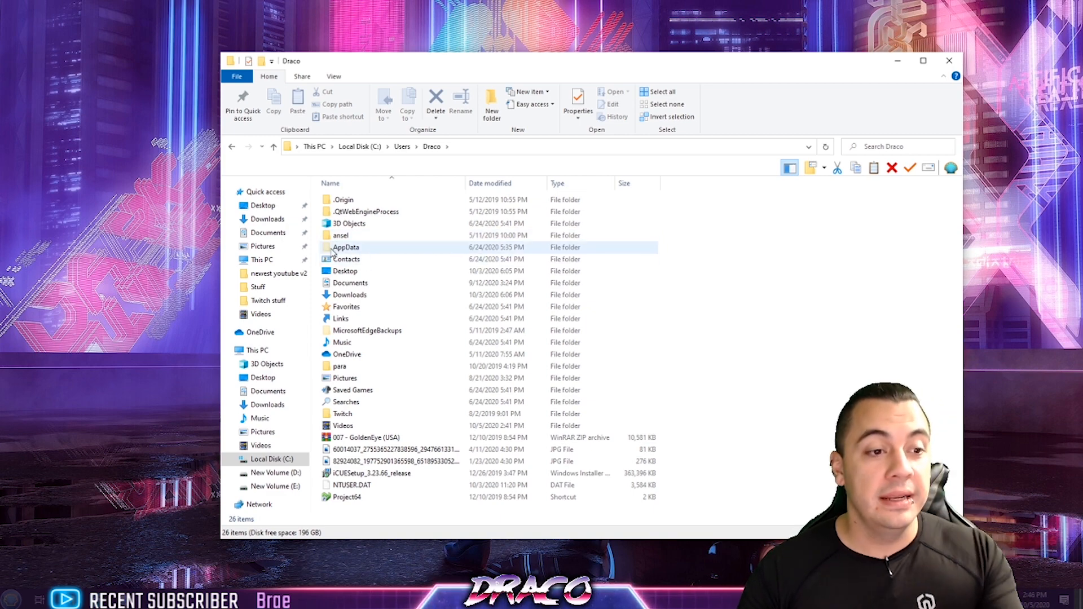
mouse_move(347, 247)
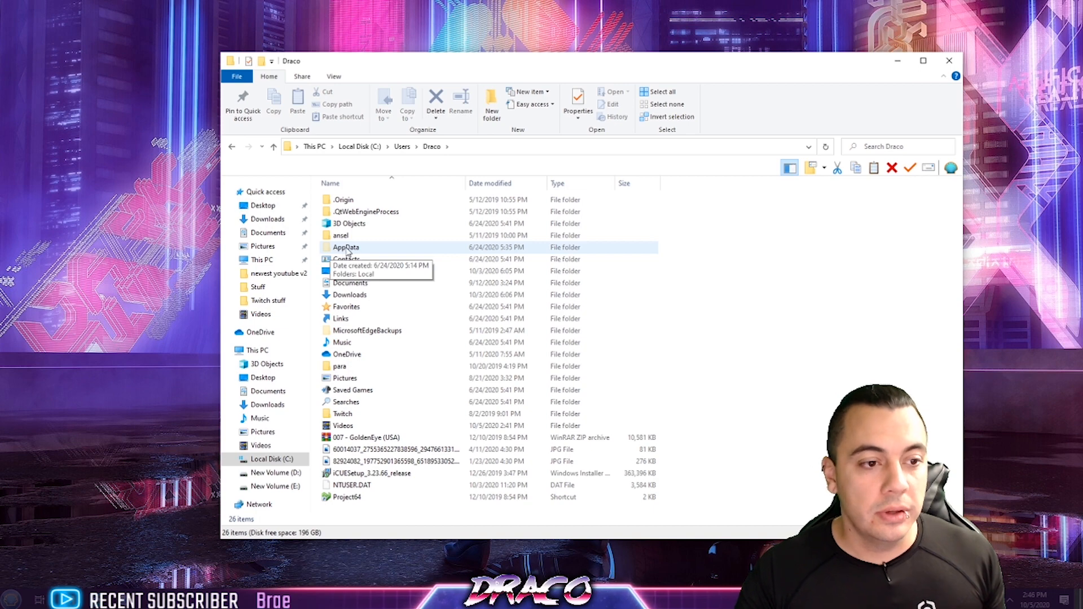
double_click(345, 247)
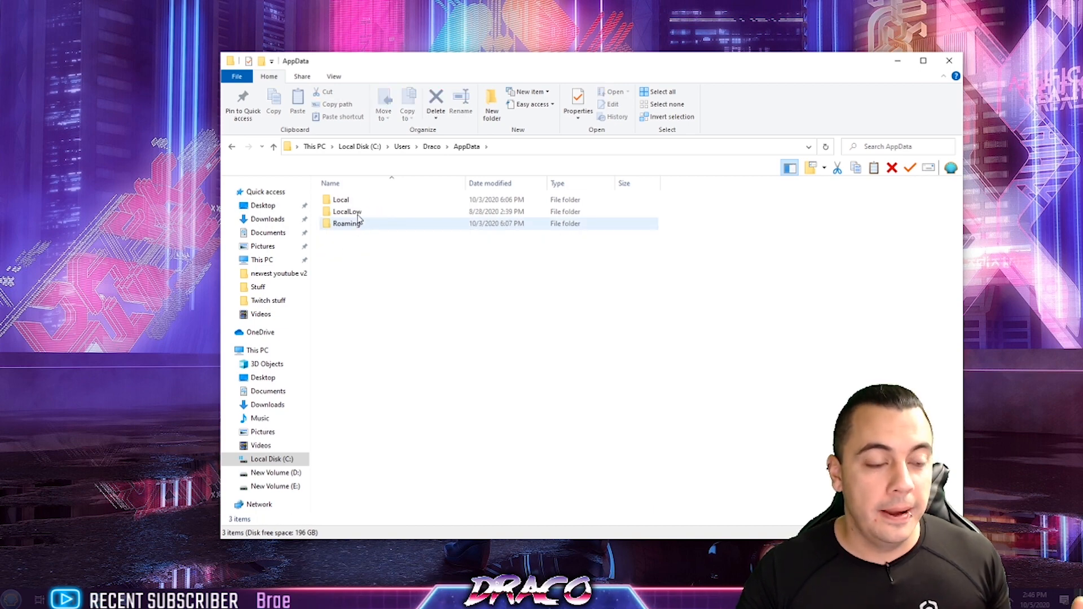
double_click(346, 223)
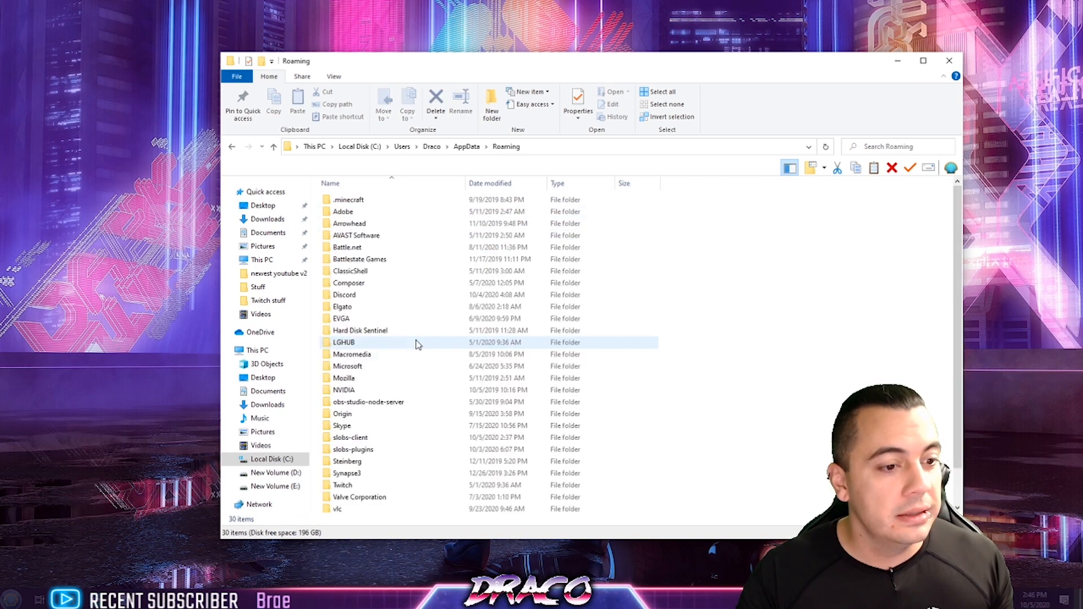
Step: Select slobs-client and slobs-plugins, peek inside slobs-plugins and return to Roaming
click(350, 438)
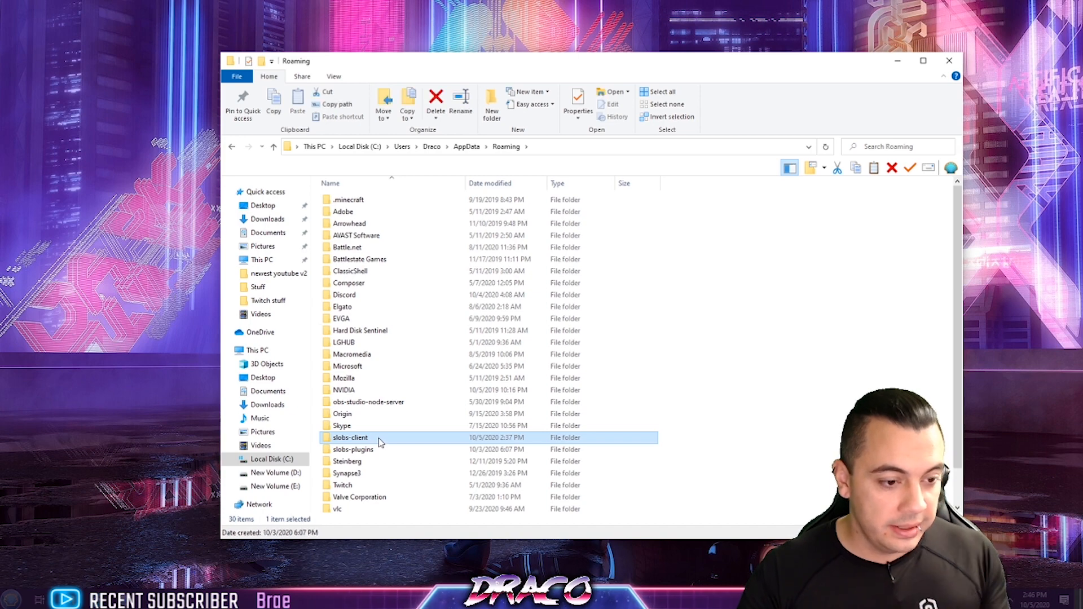
click(353, 449)
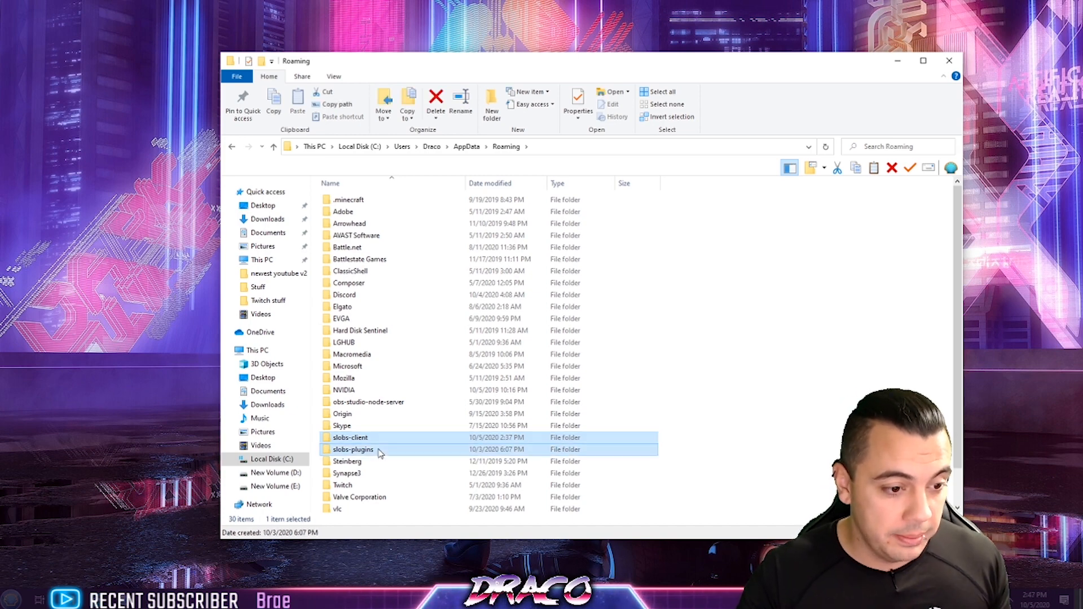
click(350, 438)
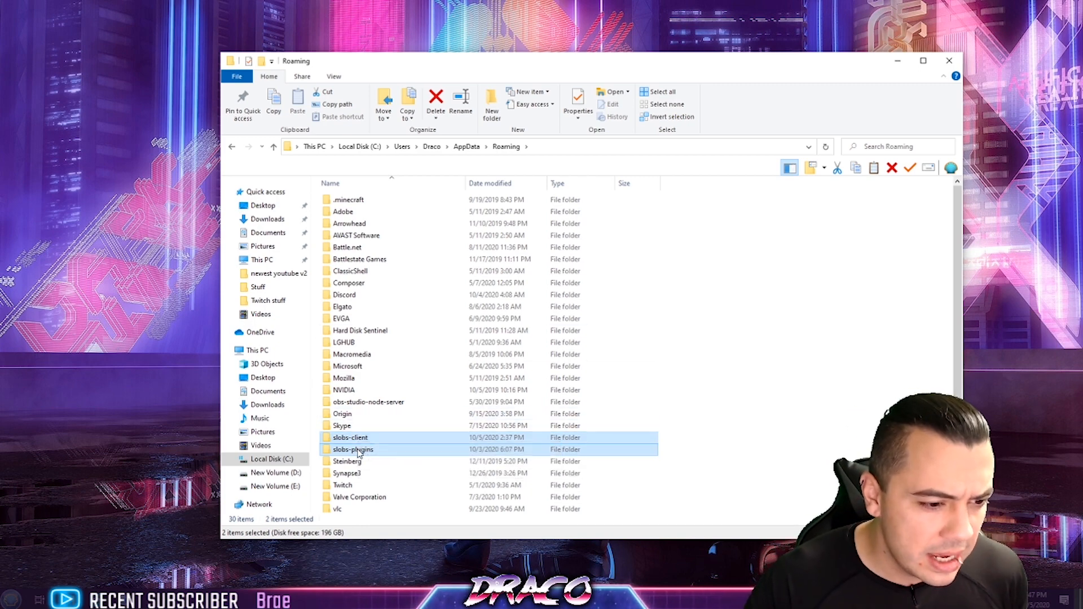
click(349, 438)
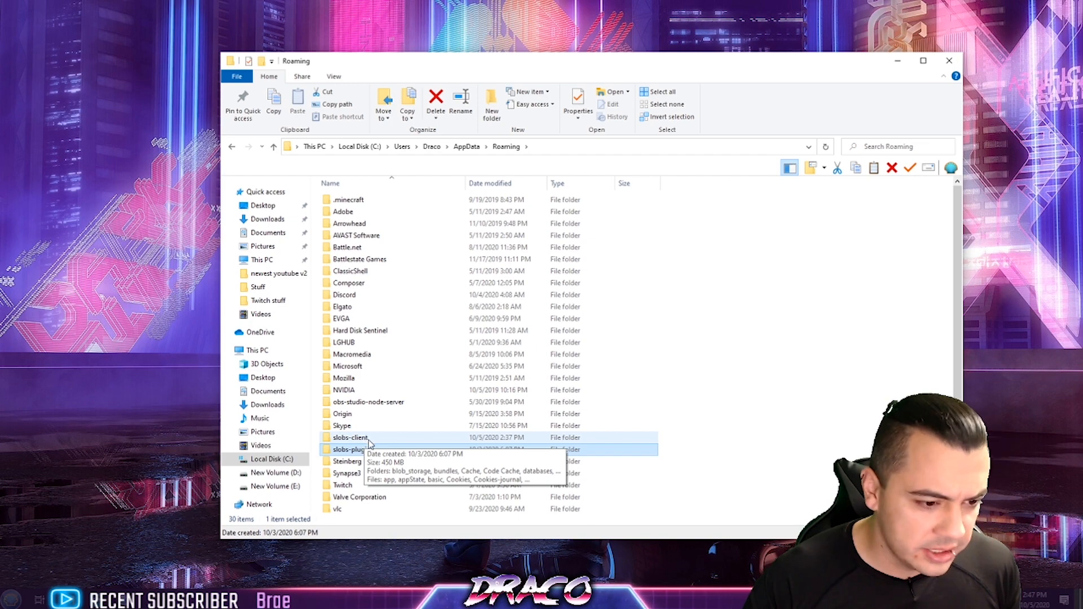
double_click(351, 449)
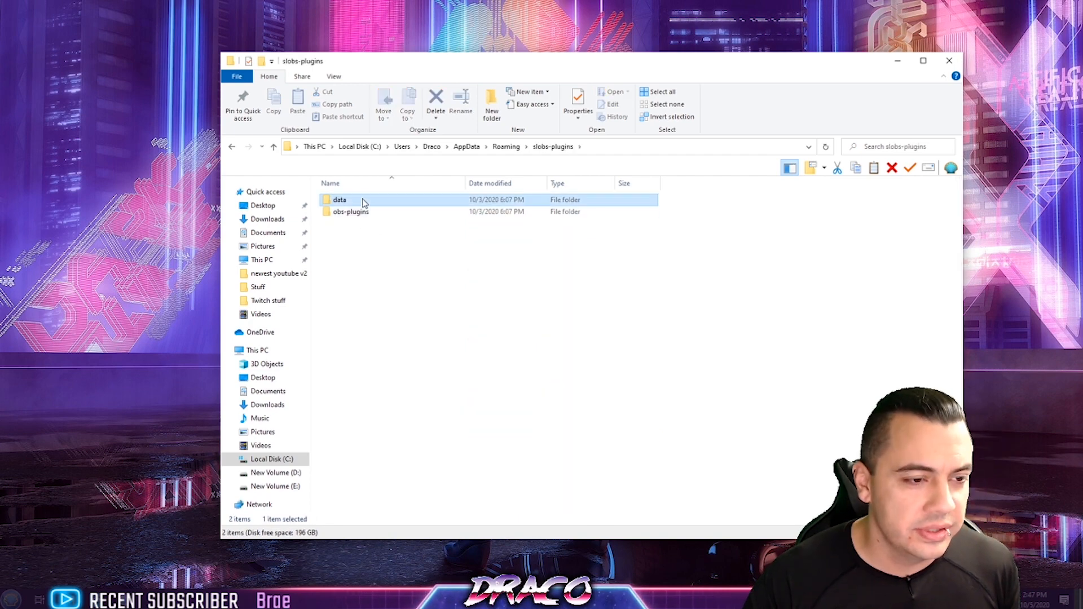
click(350, 211)
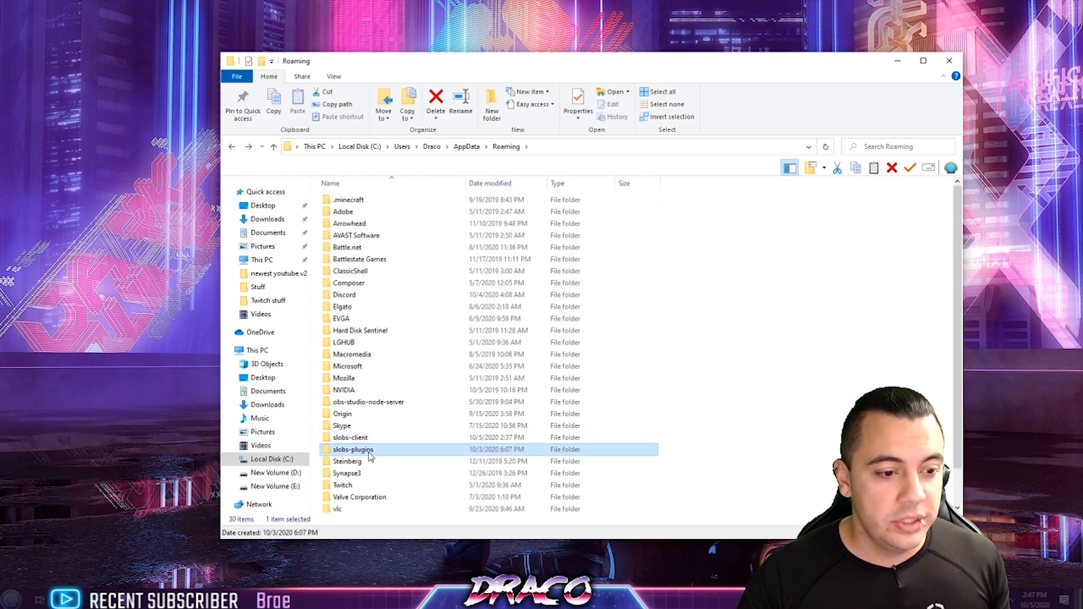
Step: View the combined size of slobs-client and slobs-plugins (about 450 MB) in Properties and close it
double_click(352, 450)
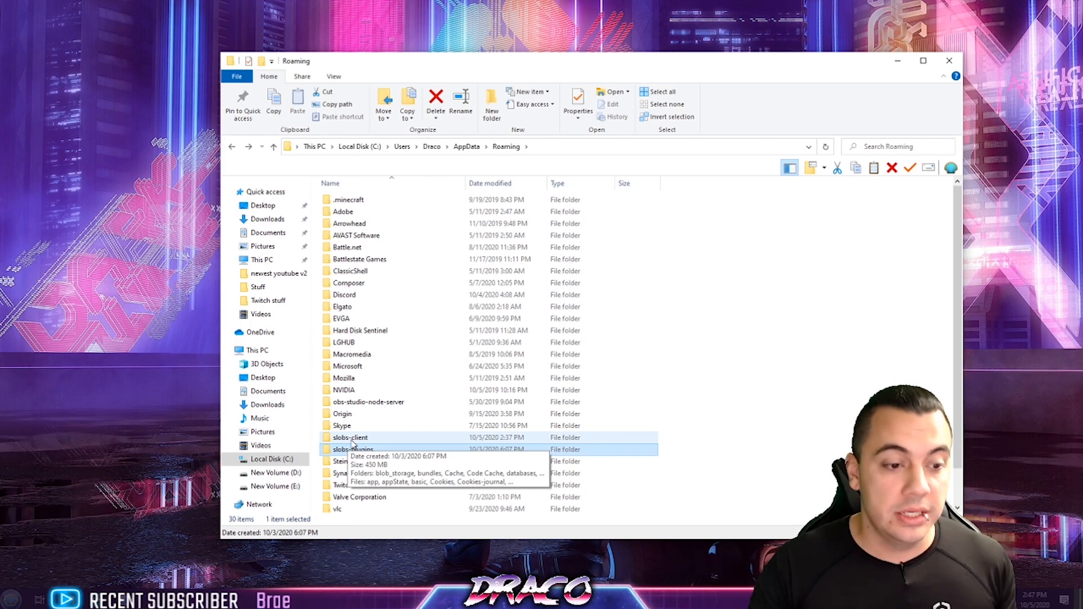
right_click(352, 449)
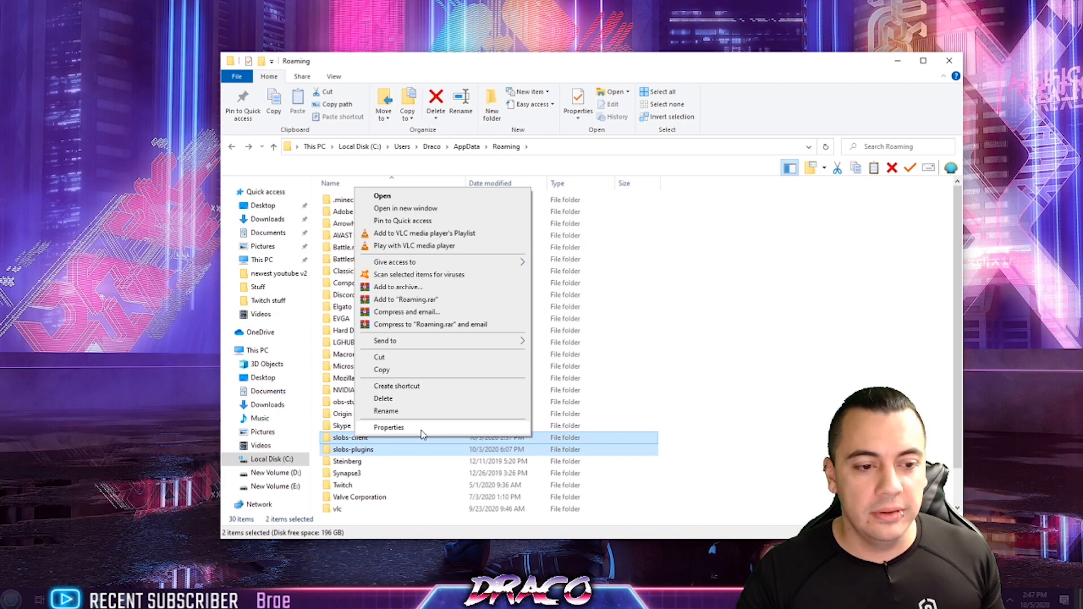
click(387, 427)
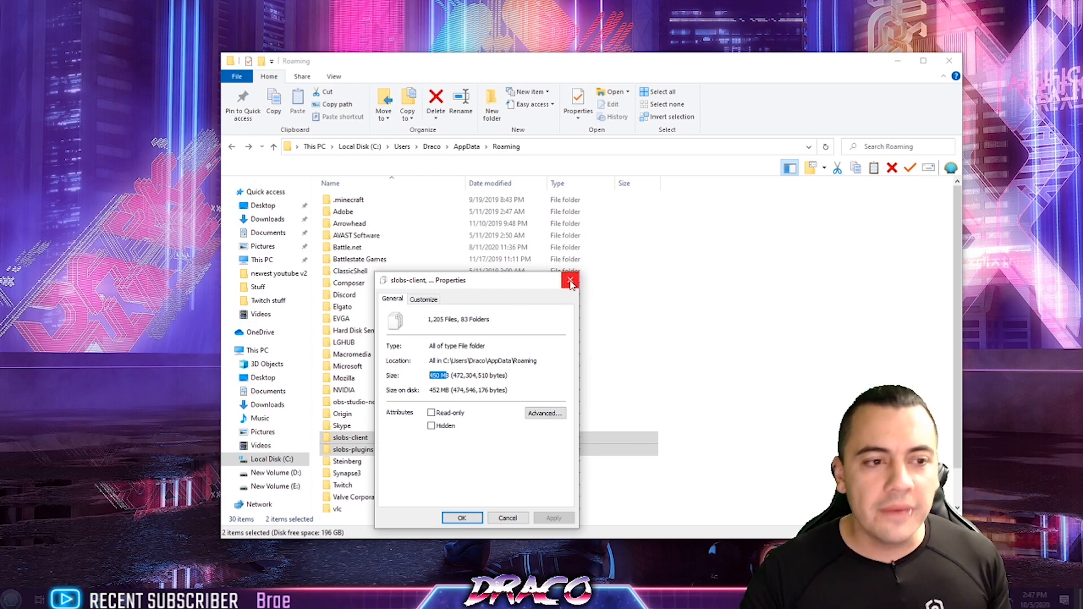
mouse_move(570, 281)
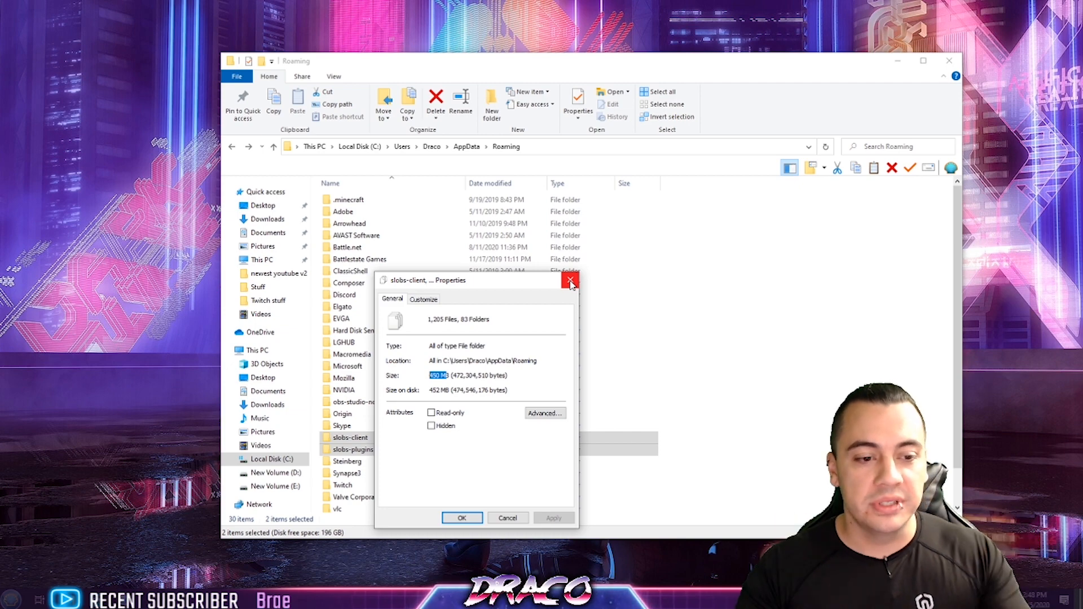
click(569, 280)
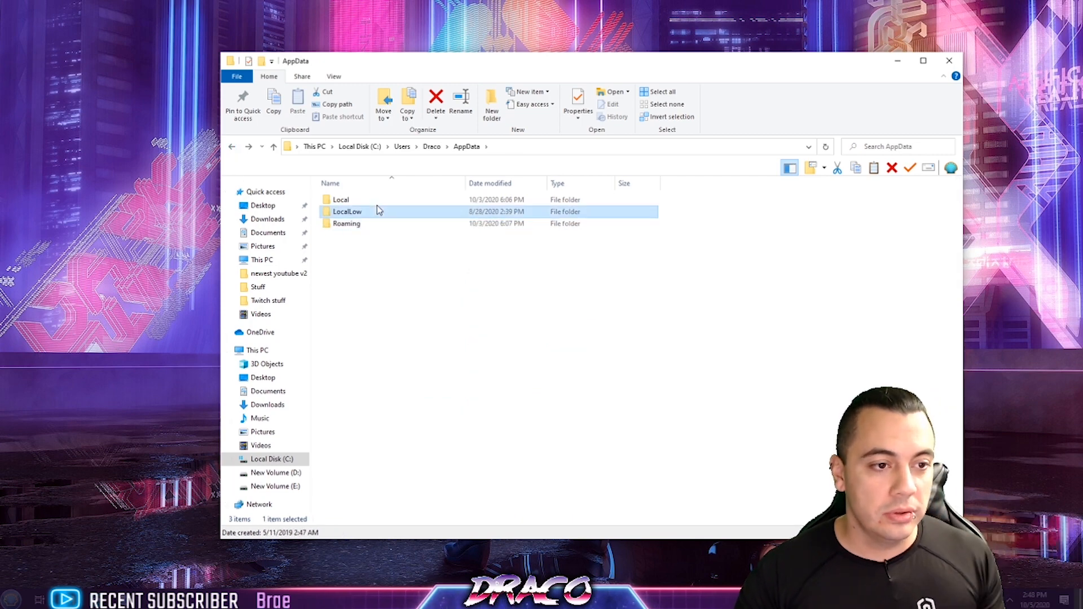
double_click(341, 200)
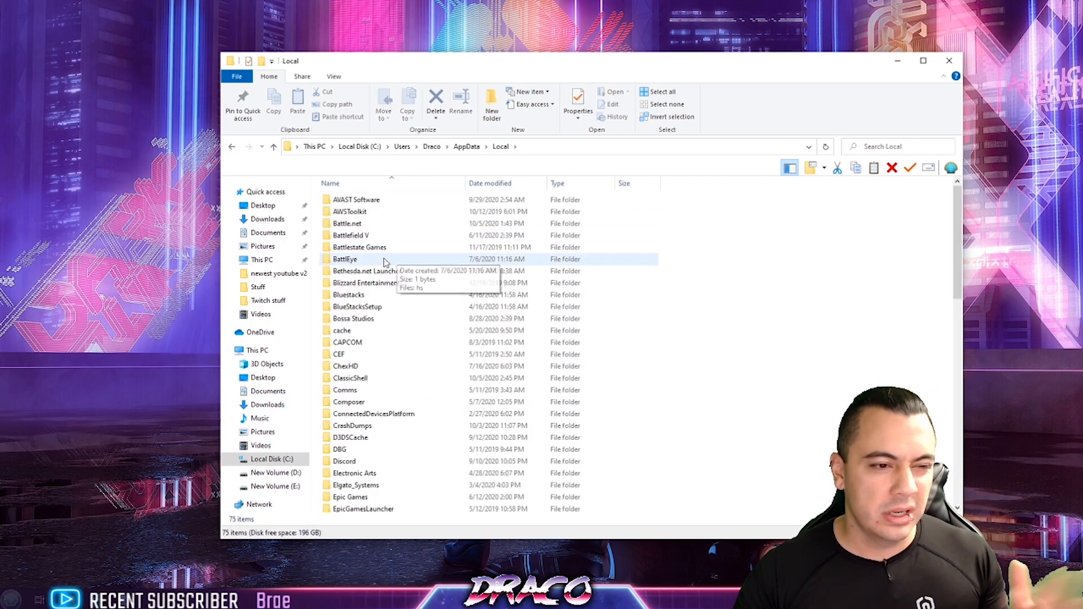
scroll(down, 3)
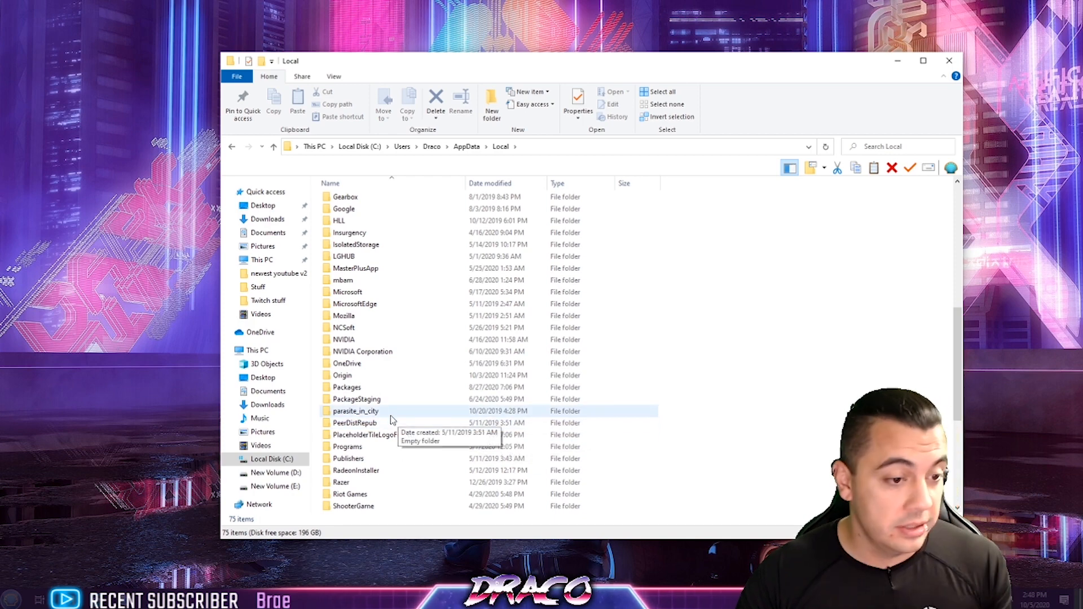
scroll(down, 3)
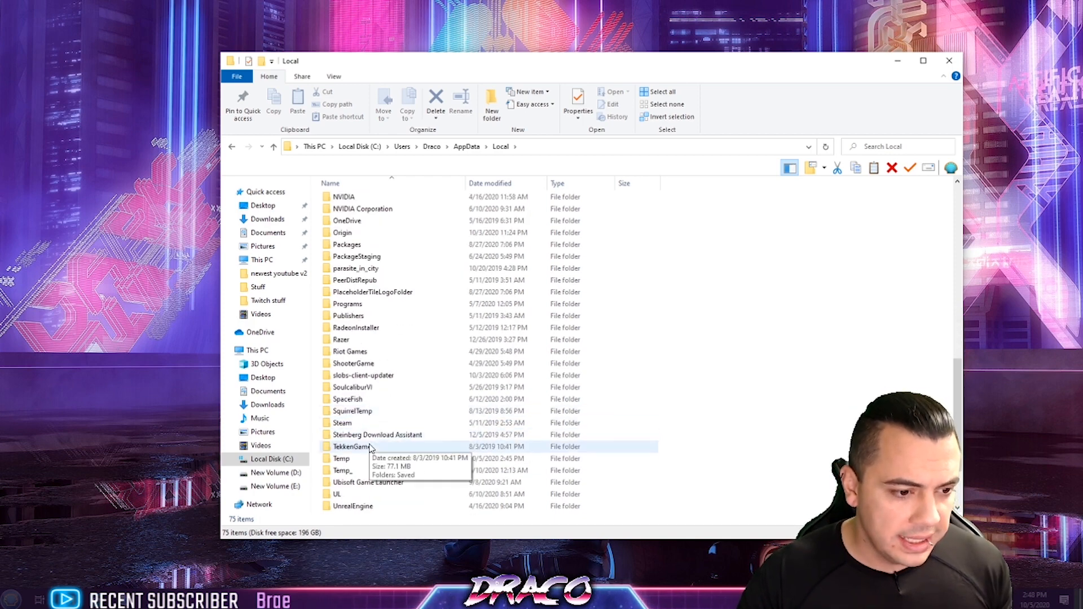
mouse_move(365, 460)
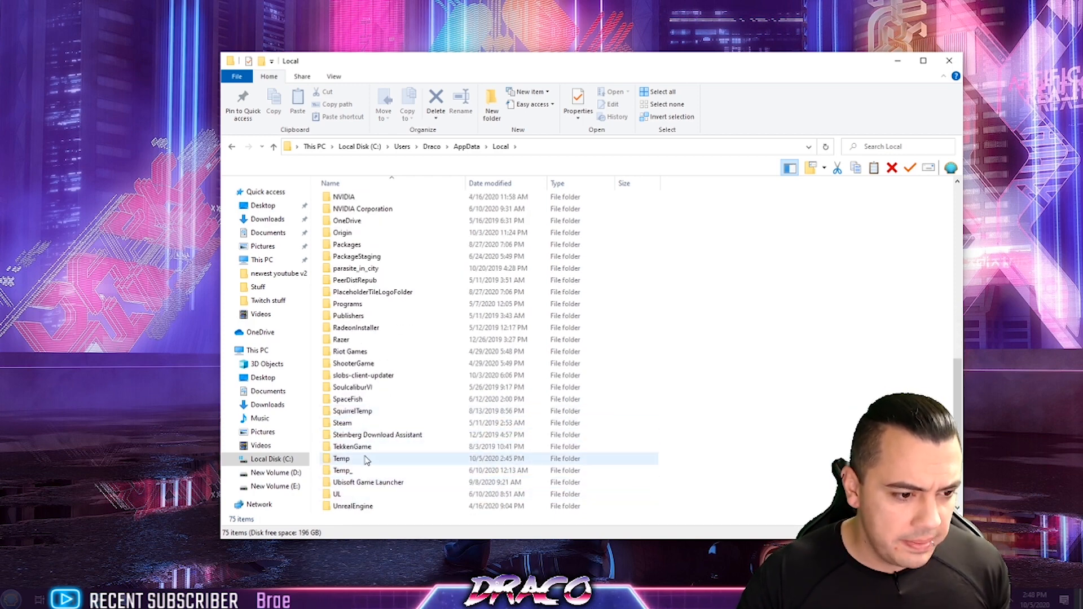
mouse_move(370, 423)
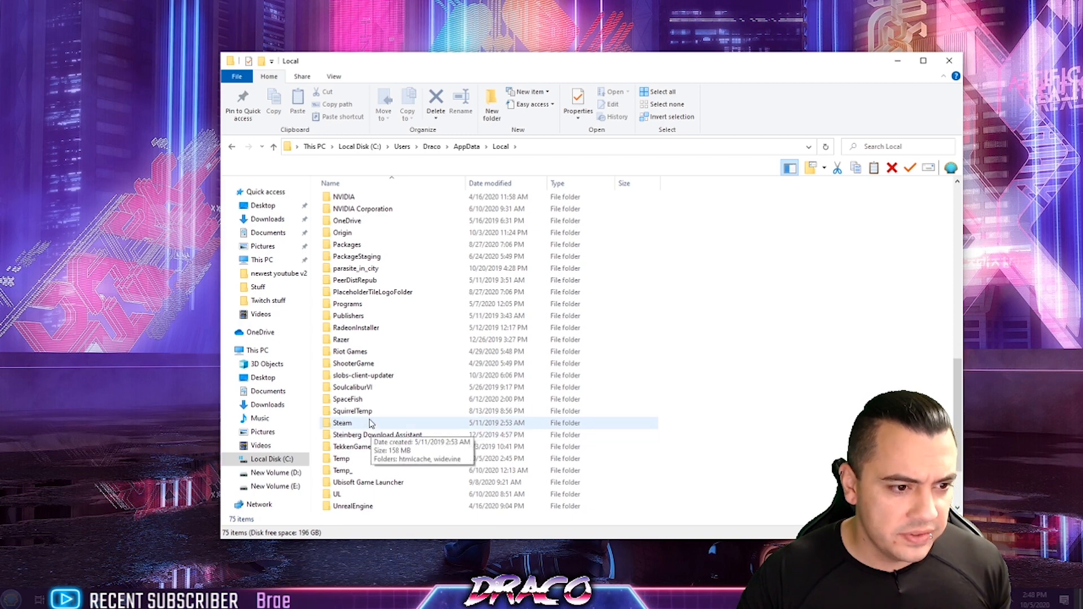
scroll(up, 3)
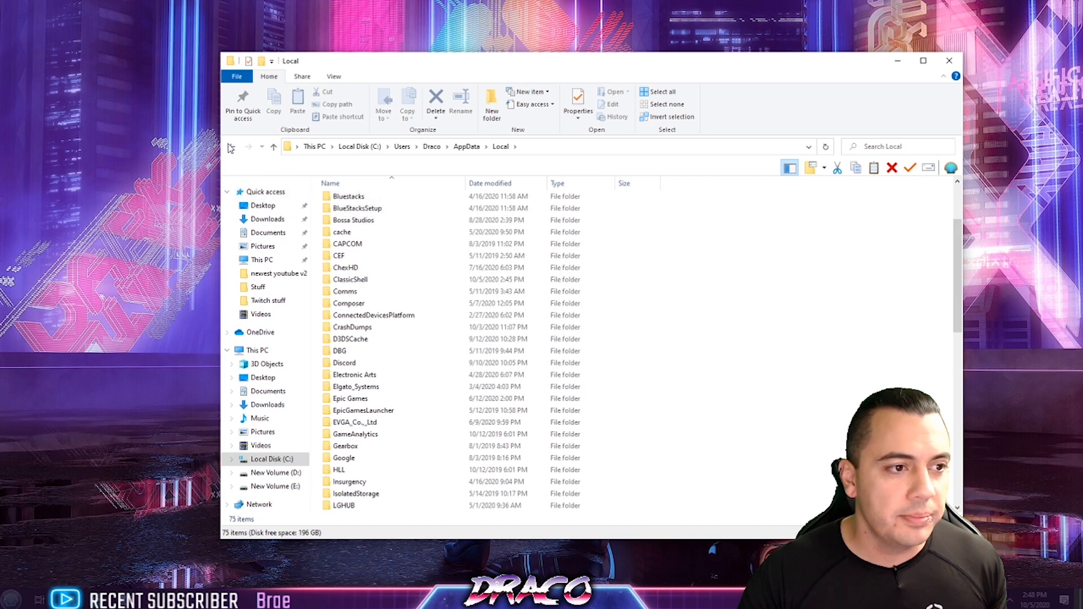
click(273, 146)
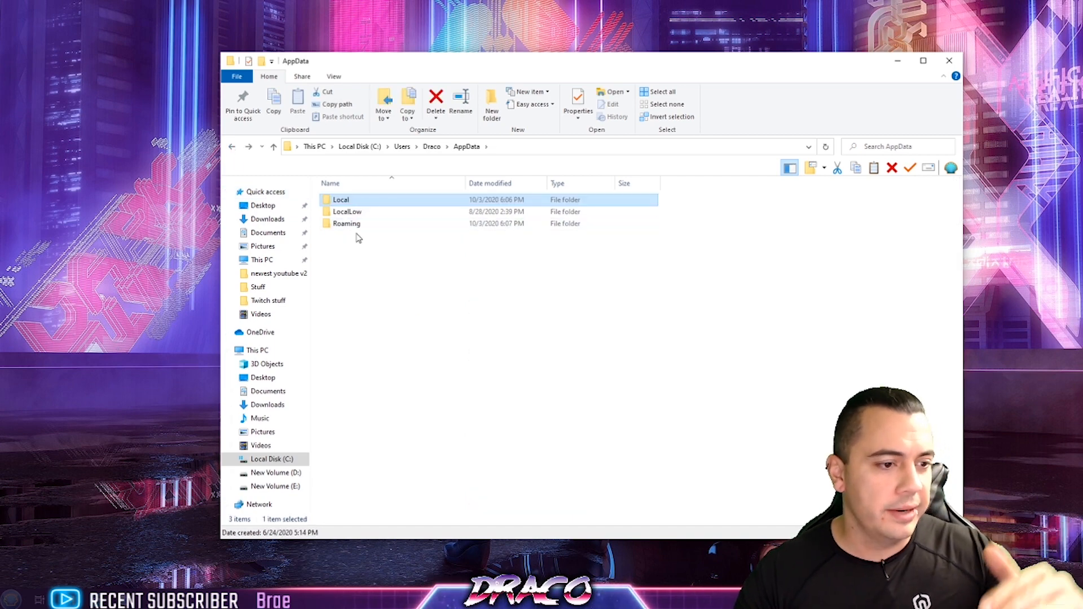